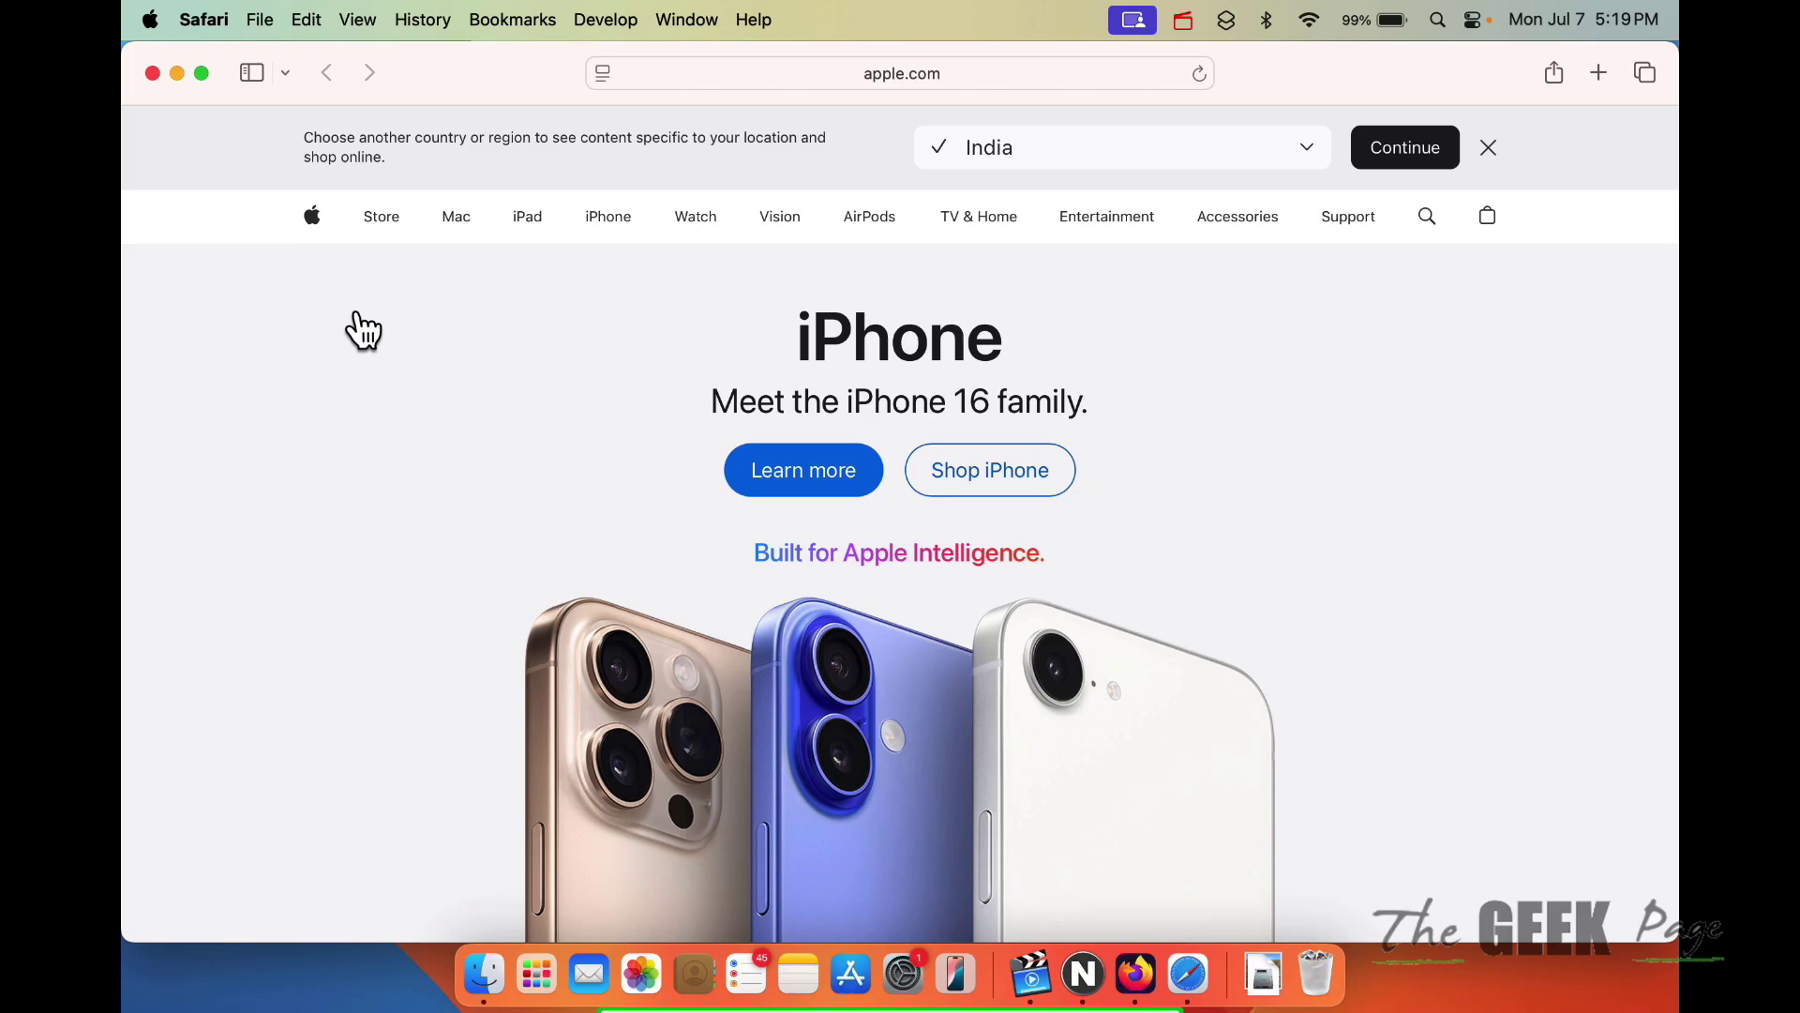
pyautogui.moveTo(178, 72)
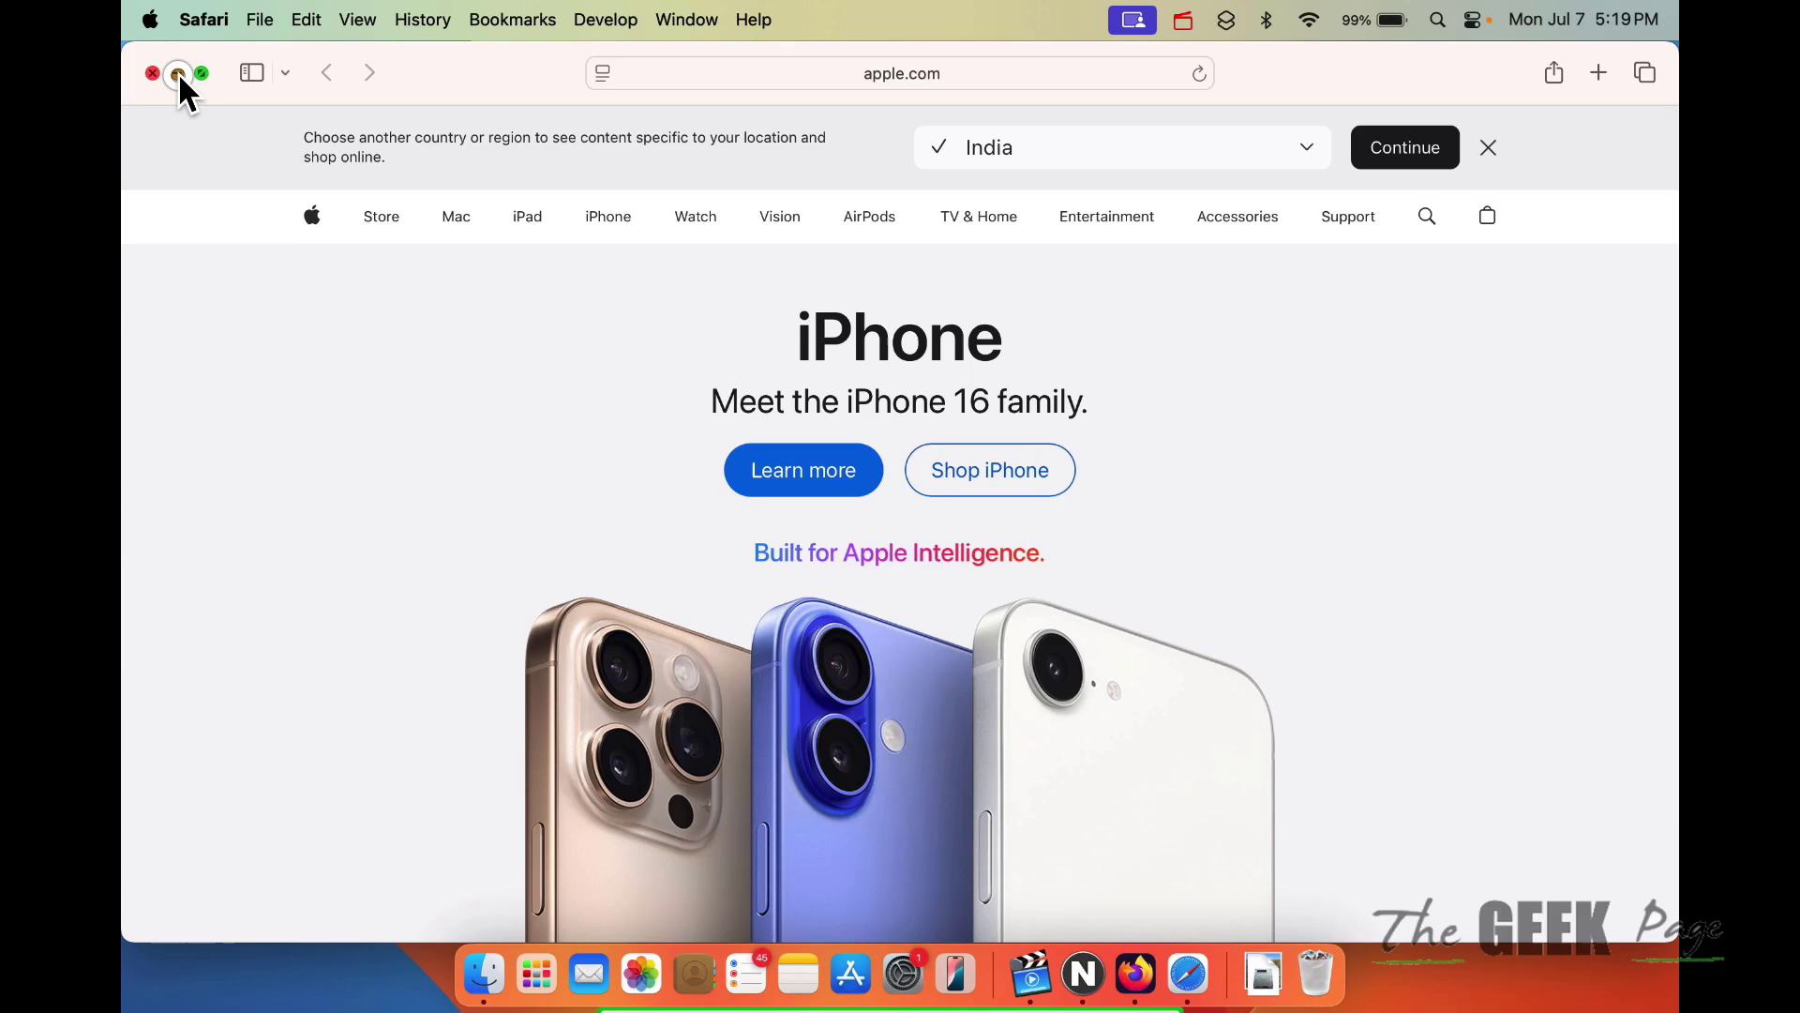
# - Open Safari's General settings and choose Other… for the file download location
pyautogui.click(179, 72)
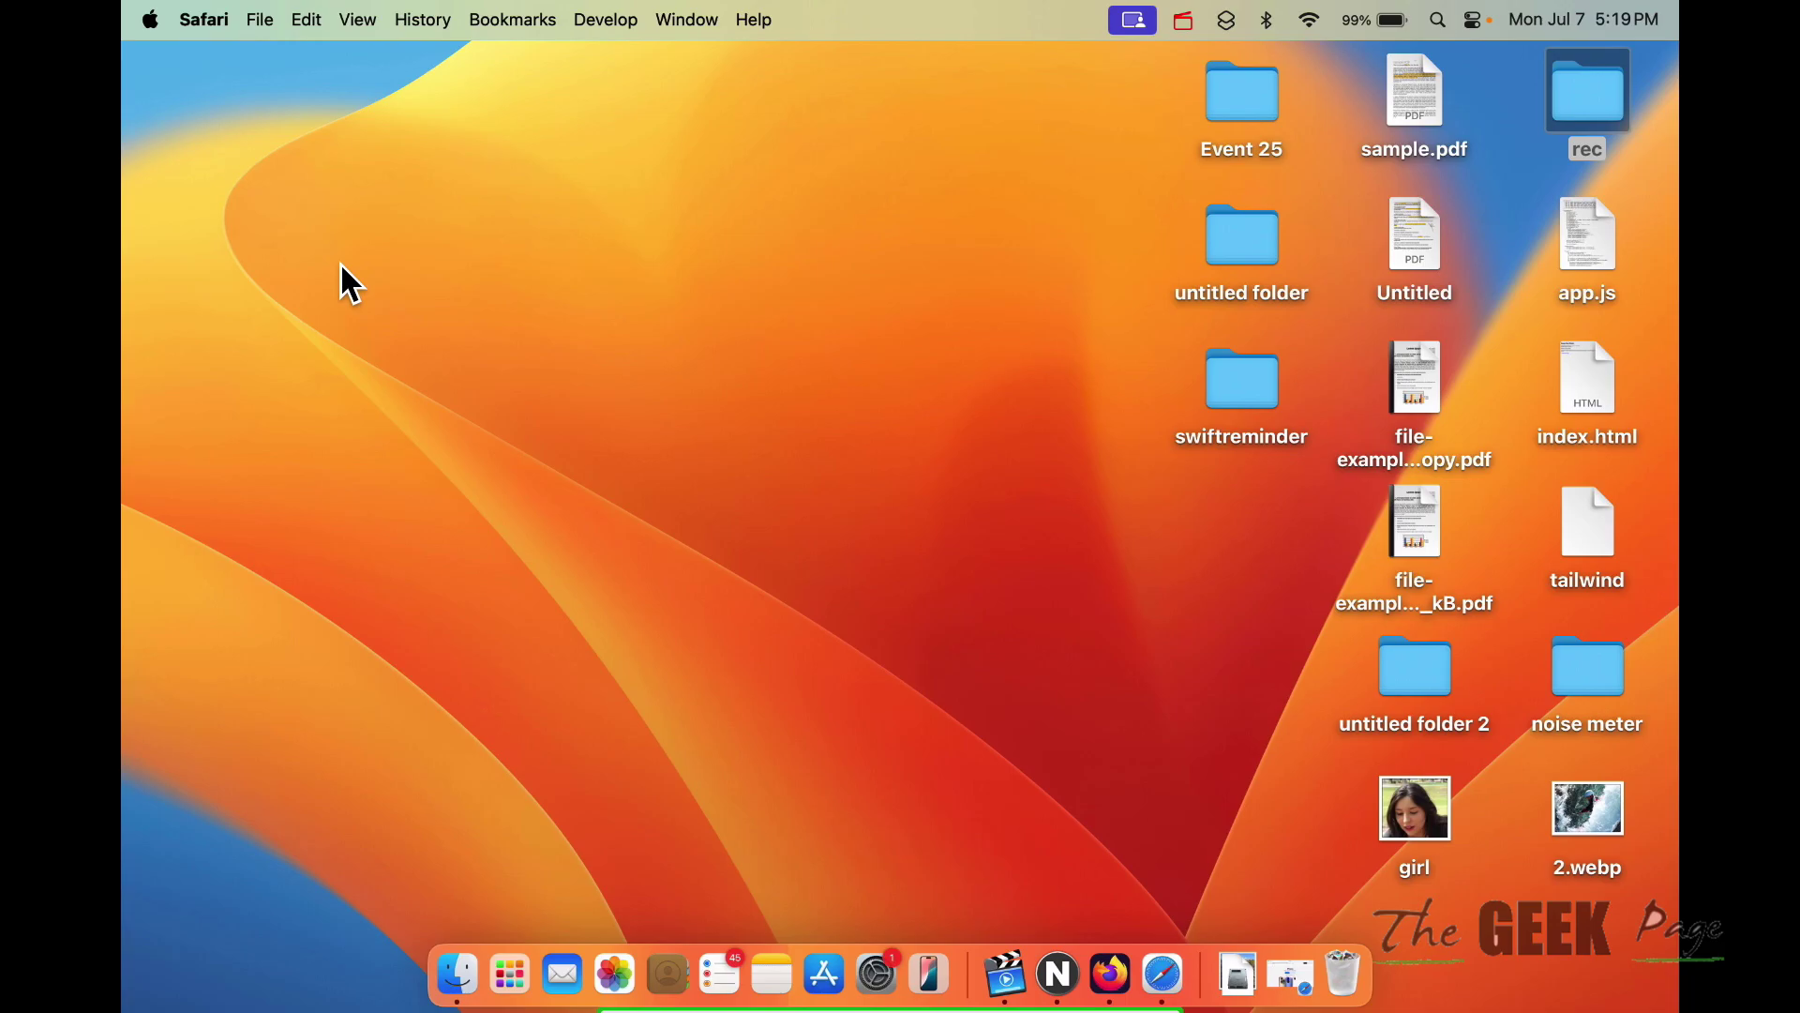
pyautogui.moveTo(1037, 356)
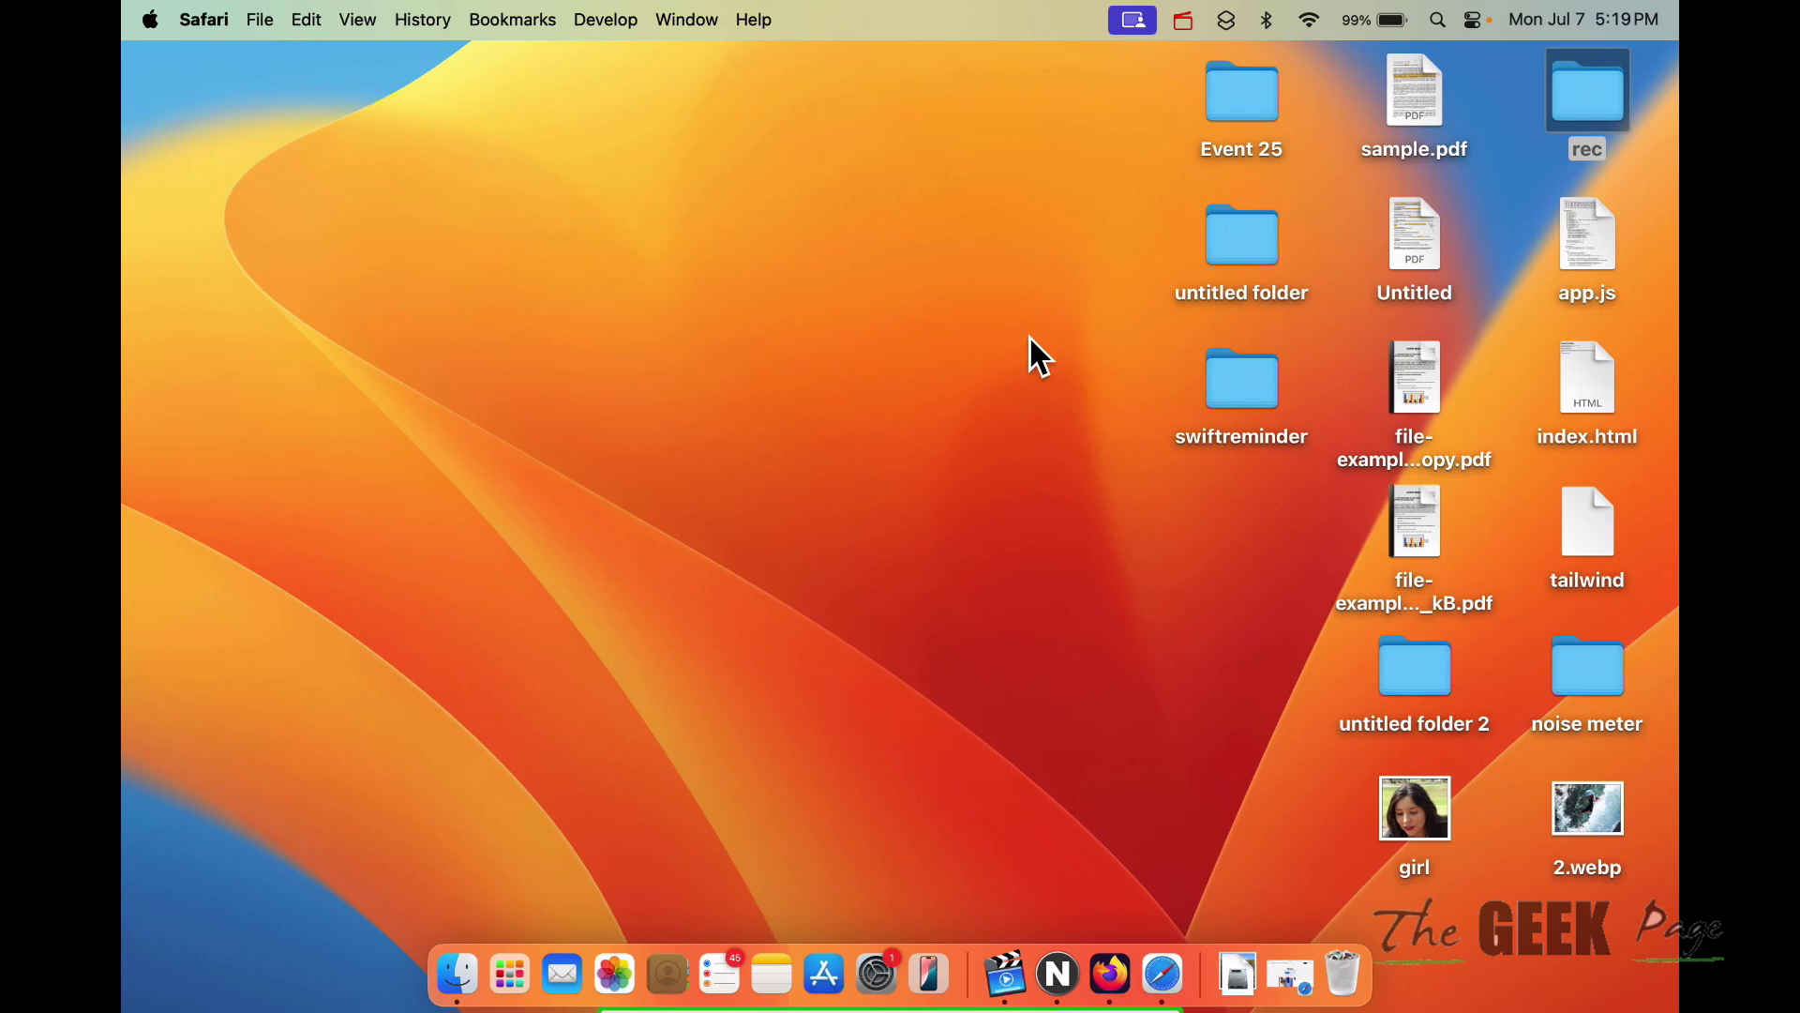
pyautogui.moveTo(809, 293)
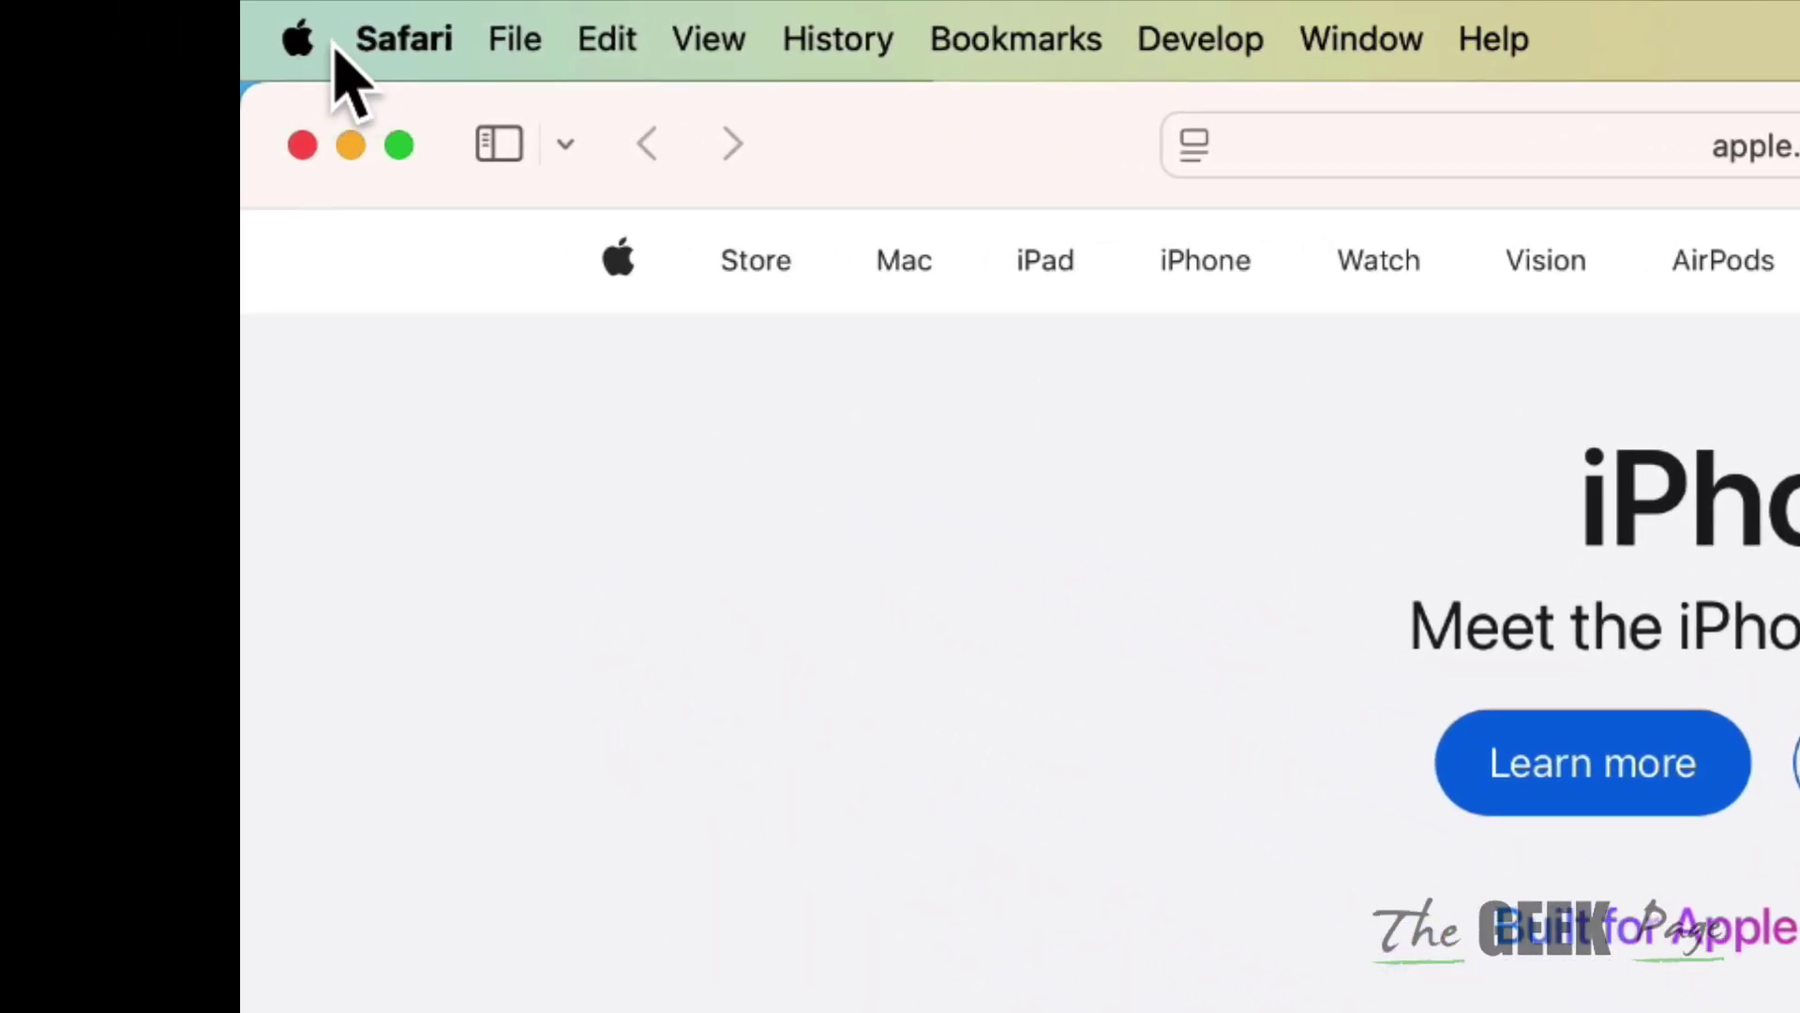
pyautogui.click(403, 37)
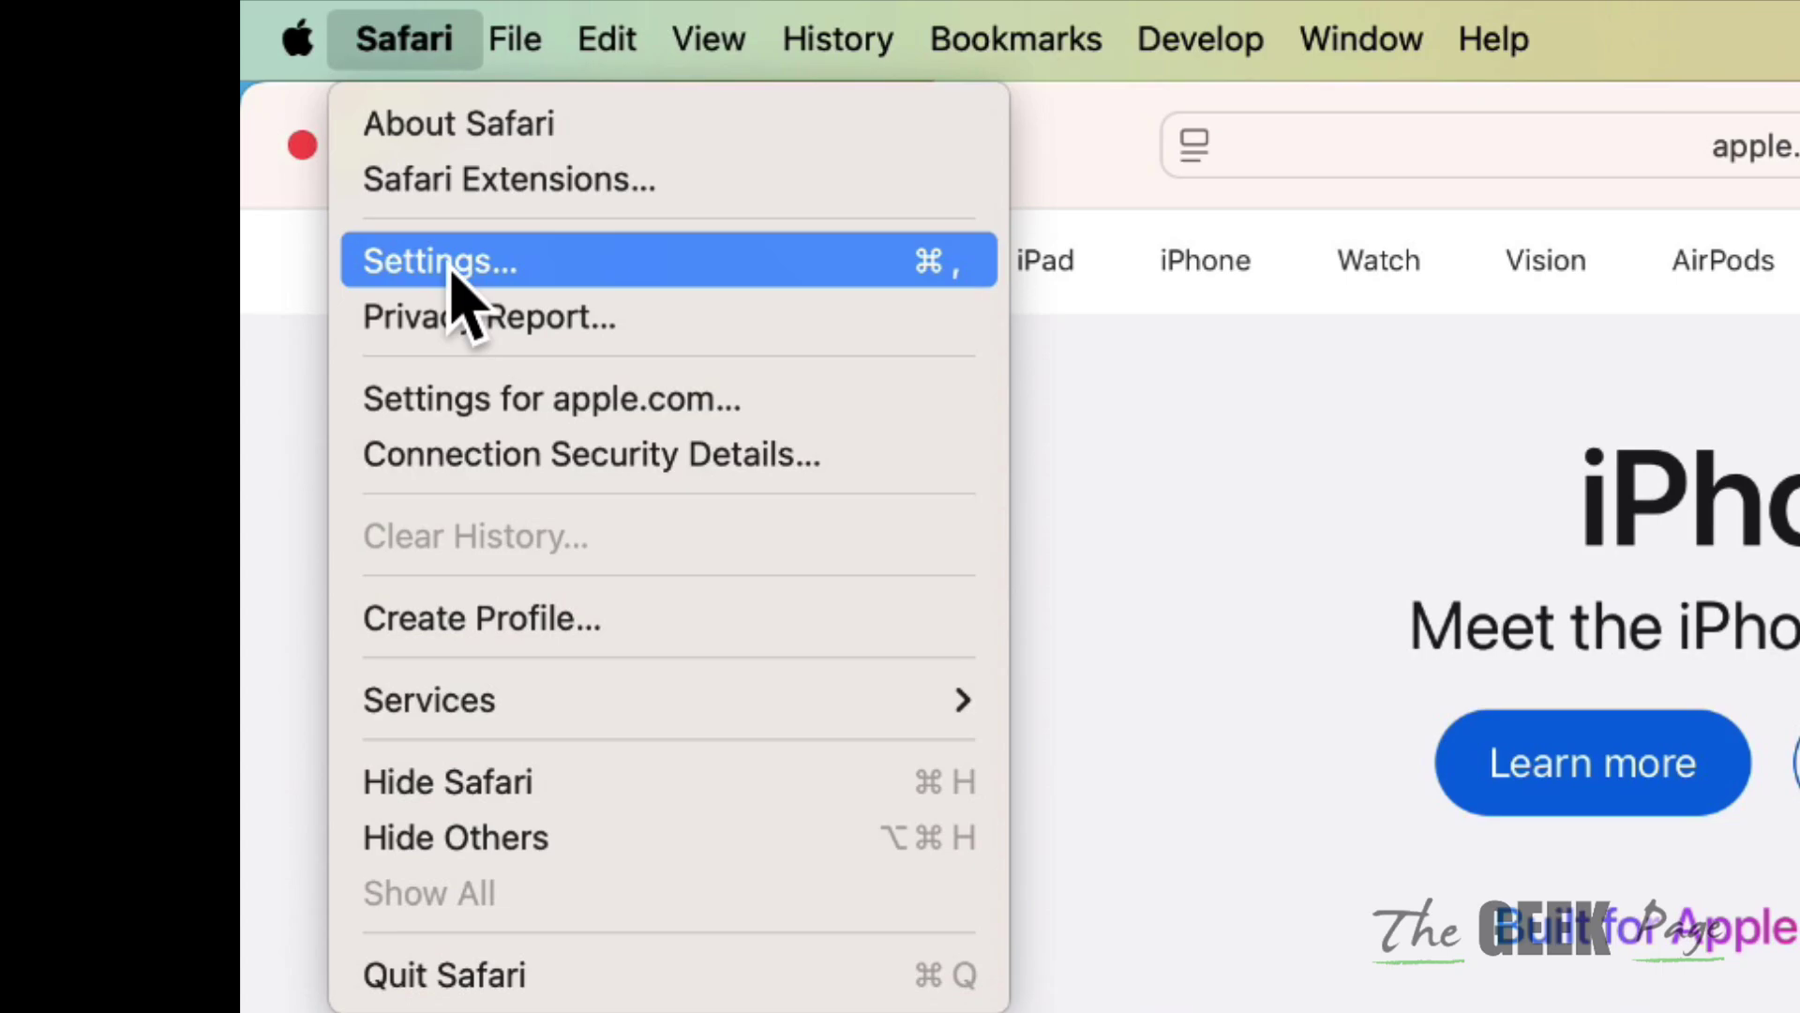
pyautogui.click(436, 261)
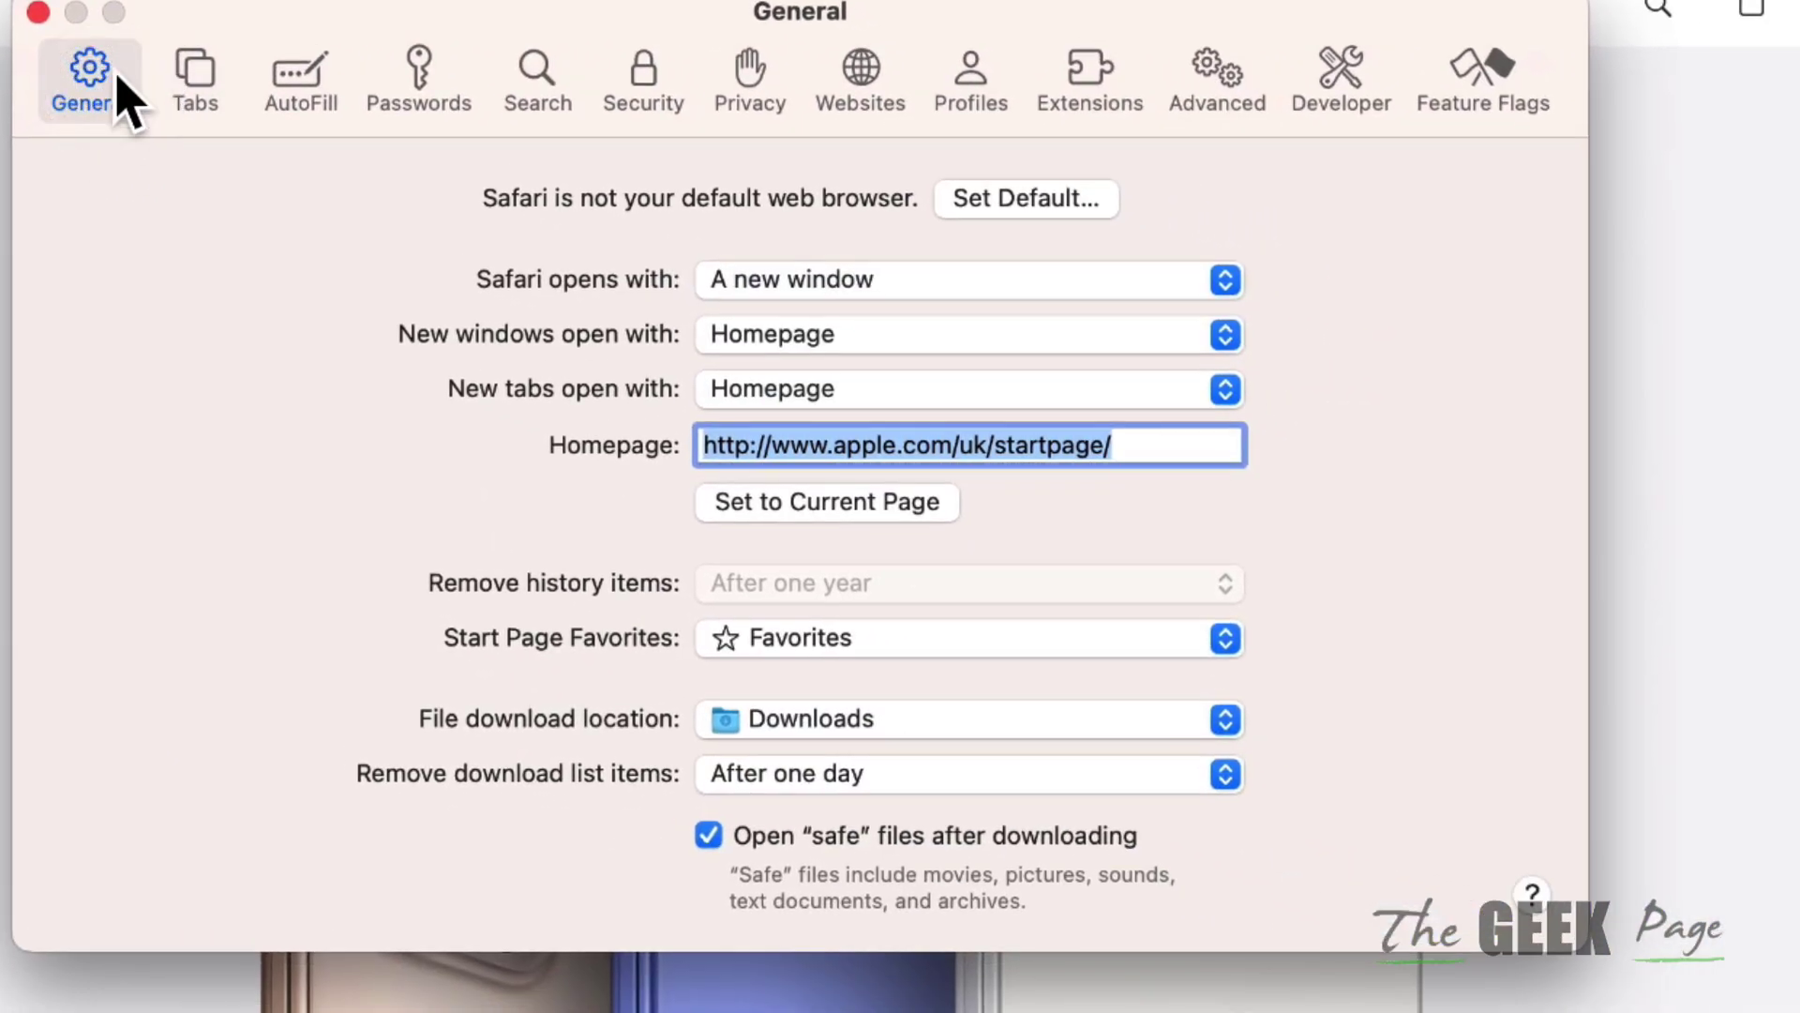
pyautogui.moveTo(1252, 752)
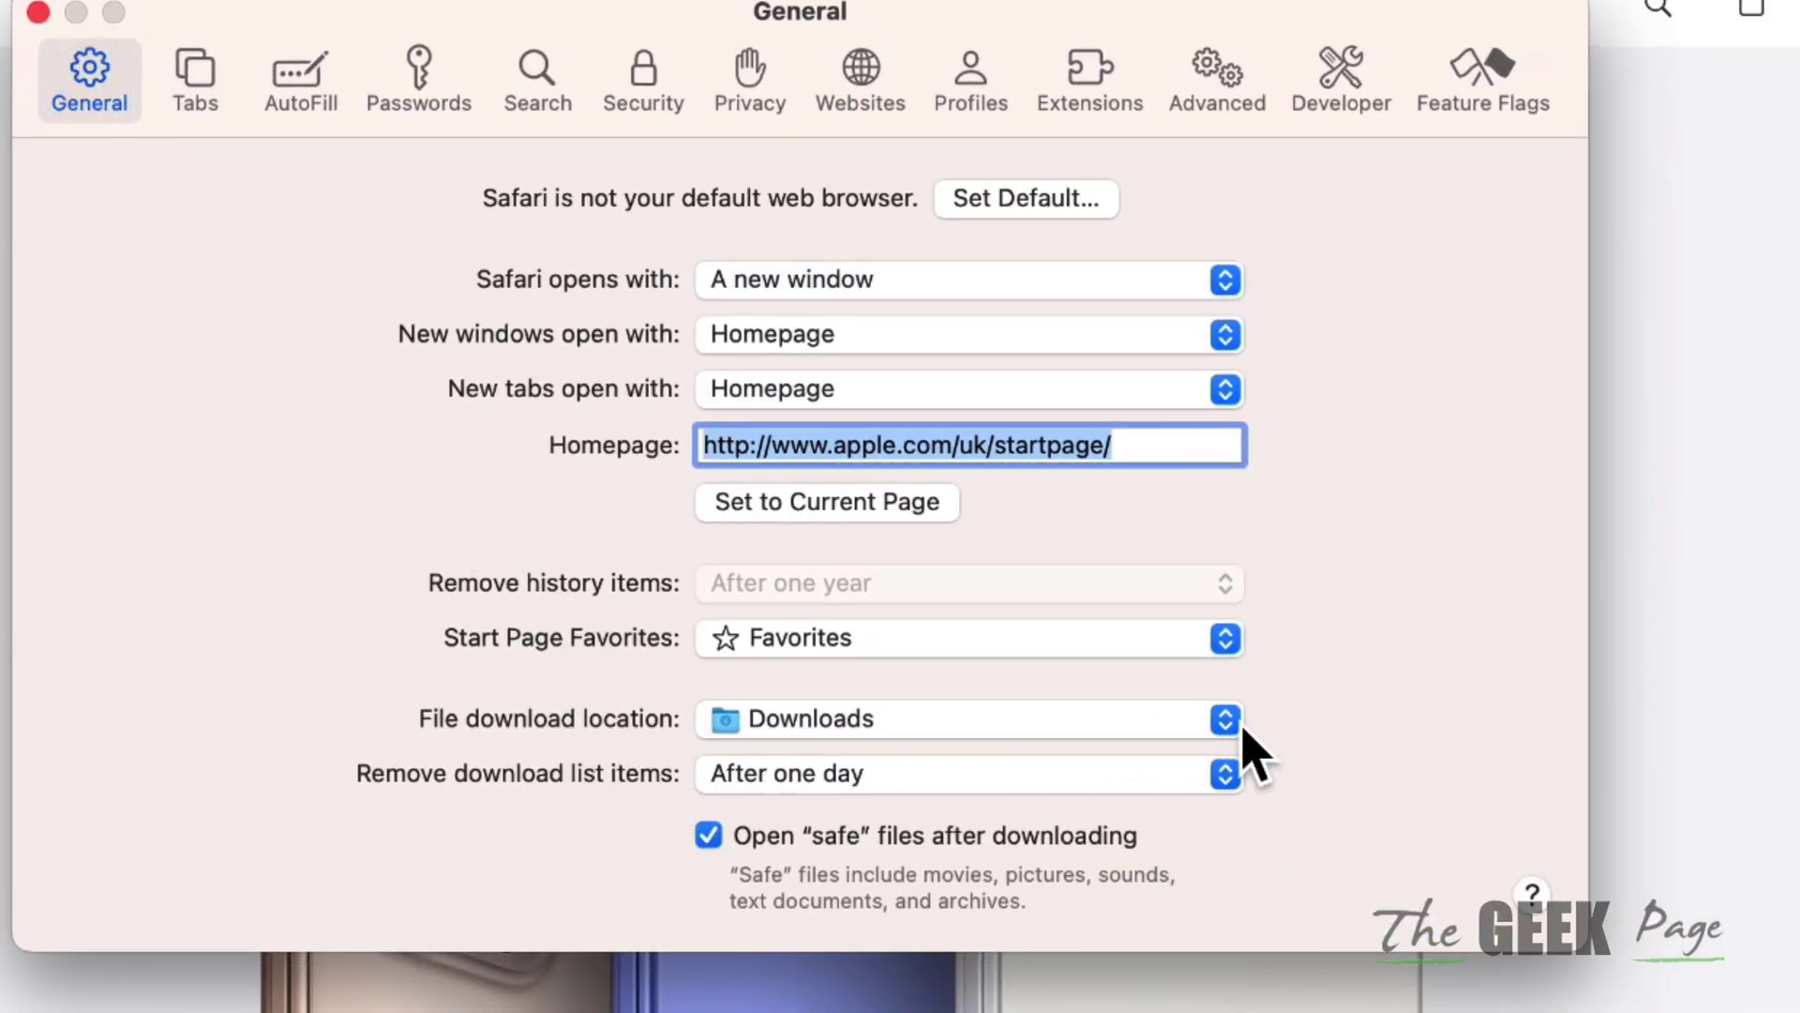
pyautogui.click(1223, 719)
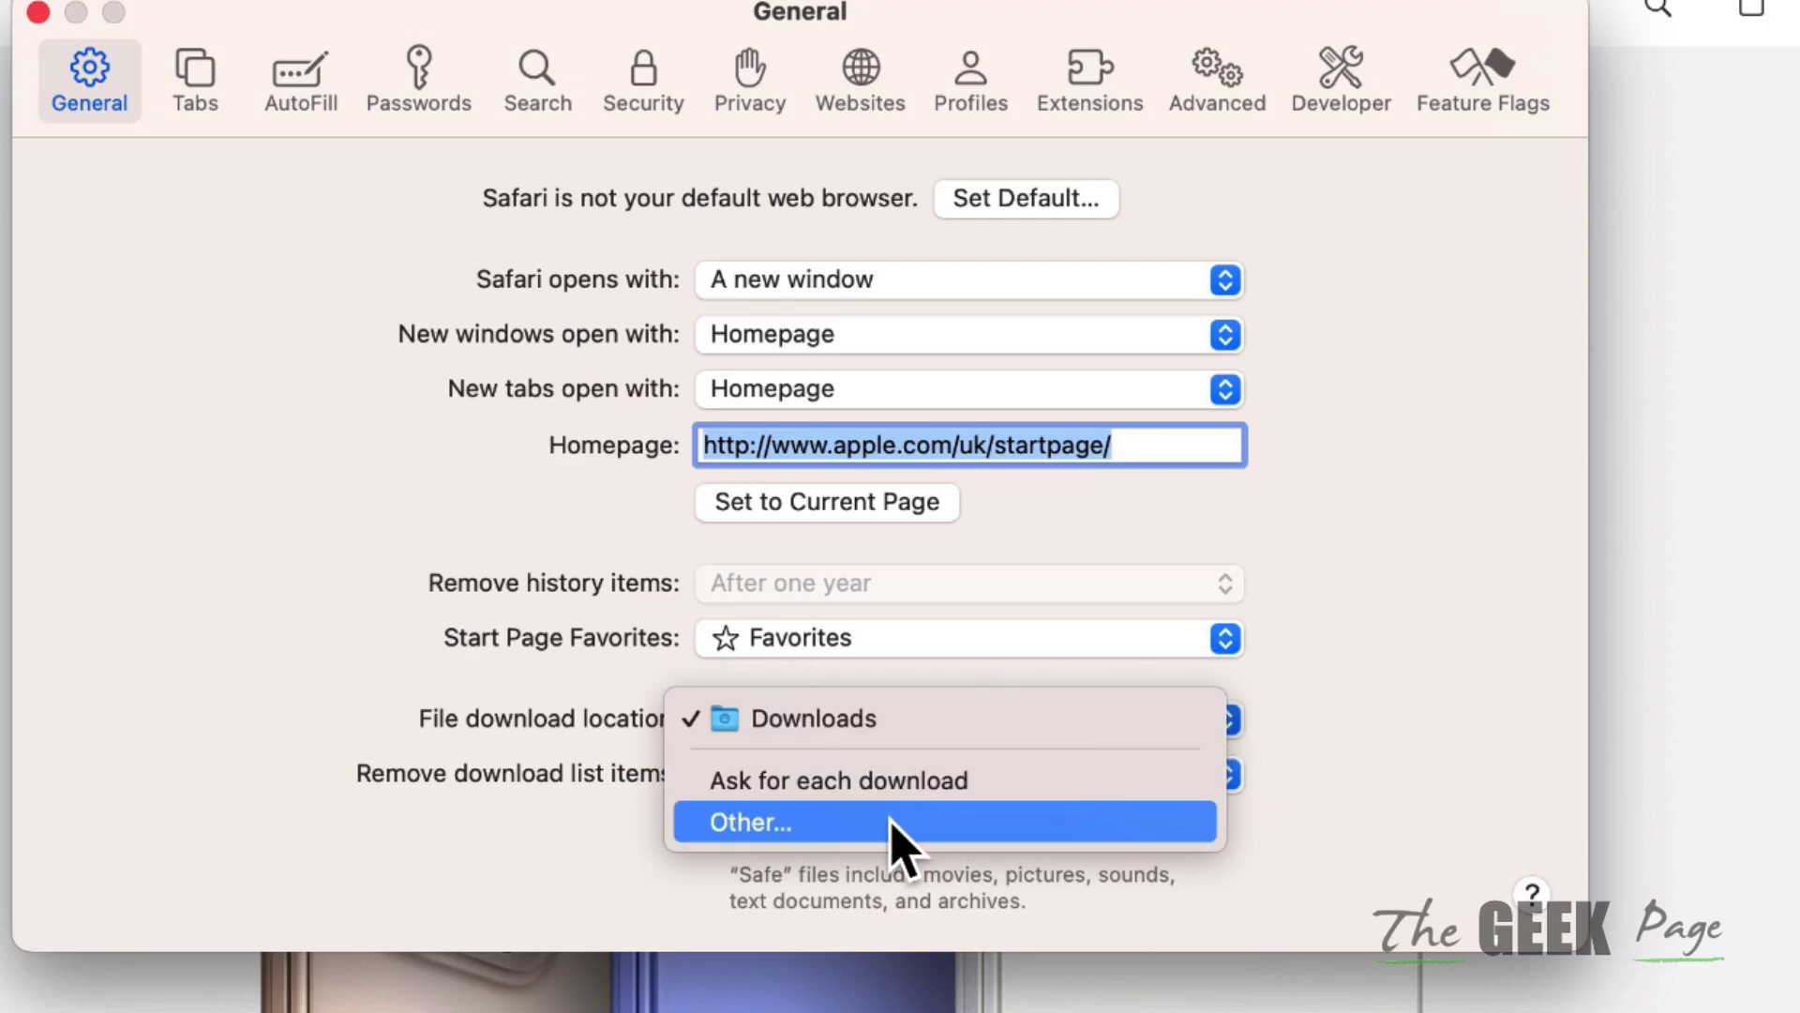
pyautogui.click(747, 822)
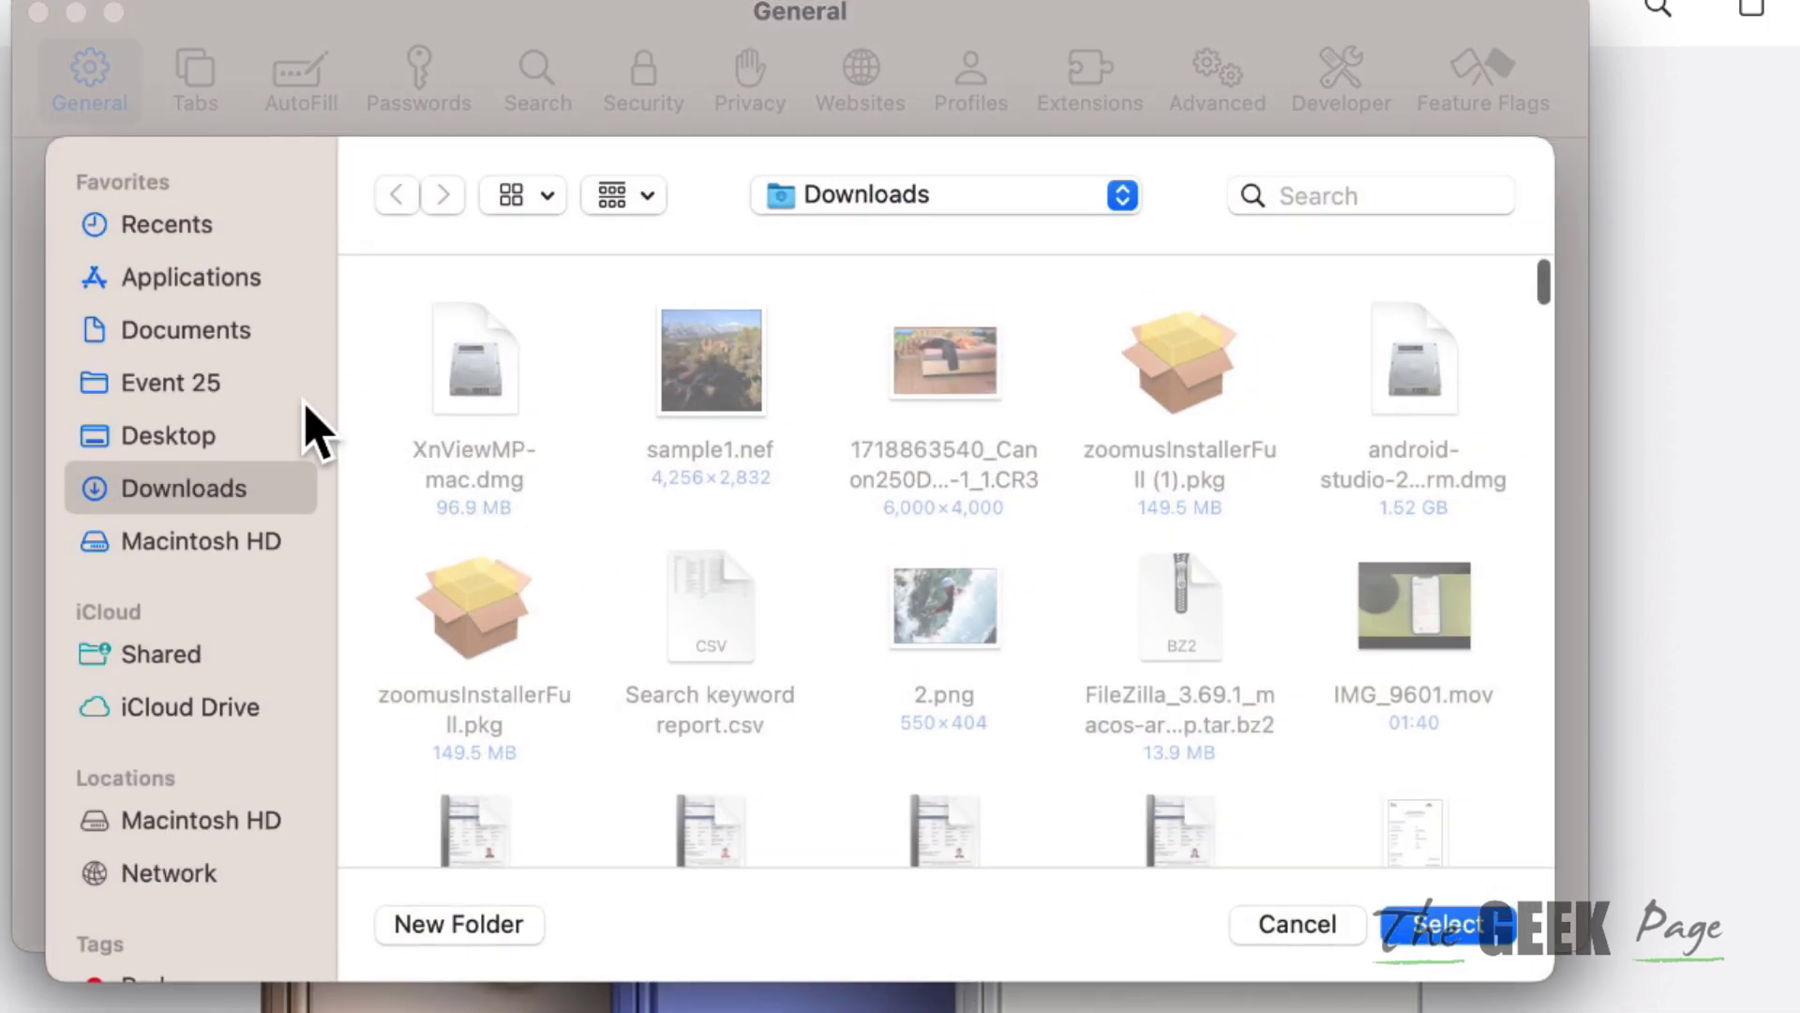
# - Create a 'new downloads' folder on the Desktop and select it as the download location
pyautogui.click(179, 436)
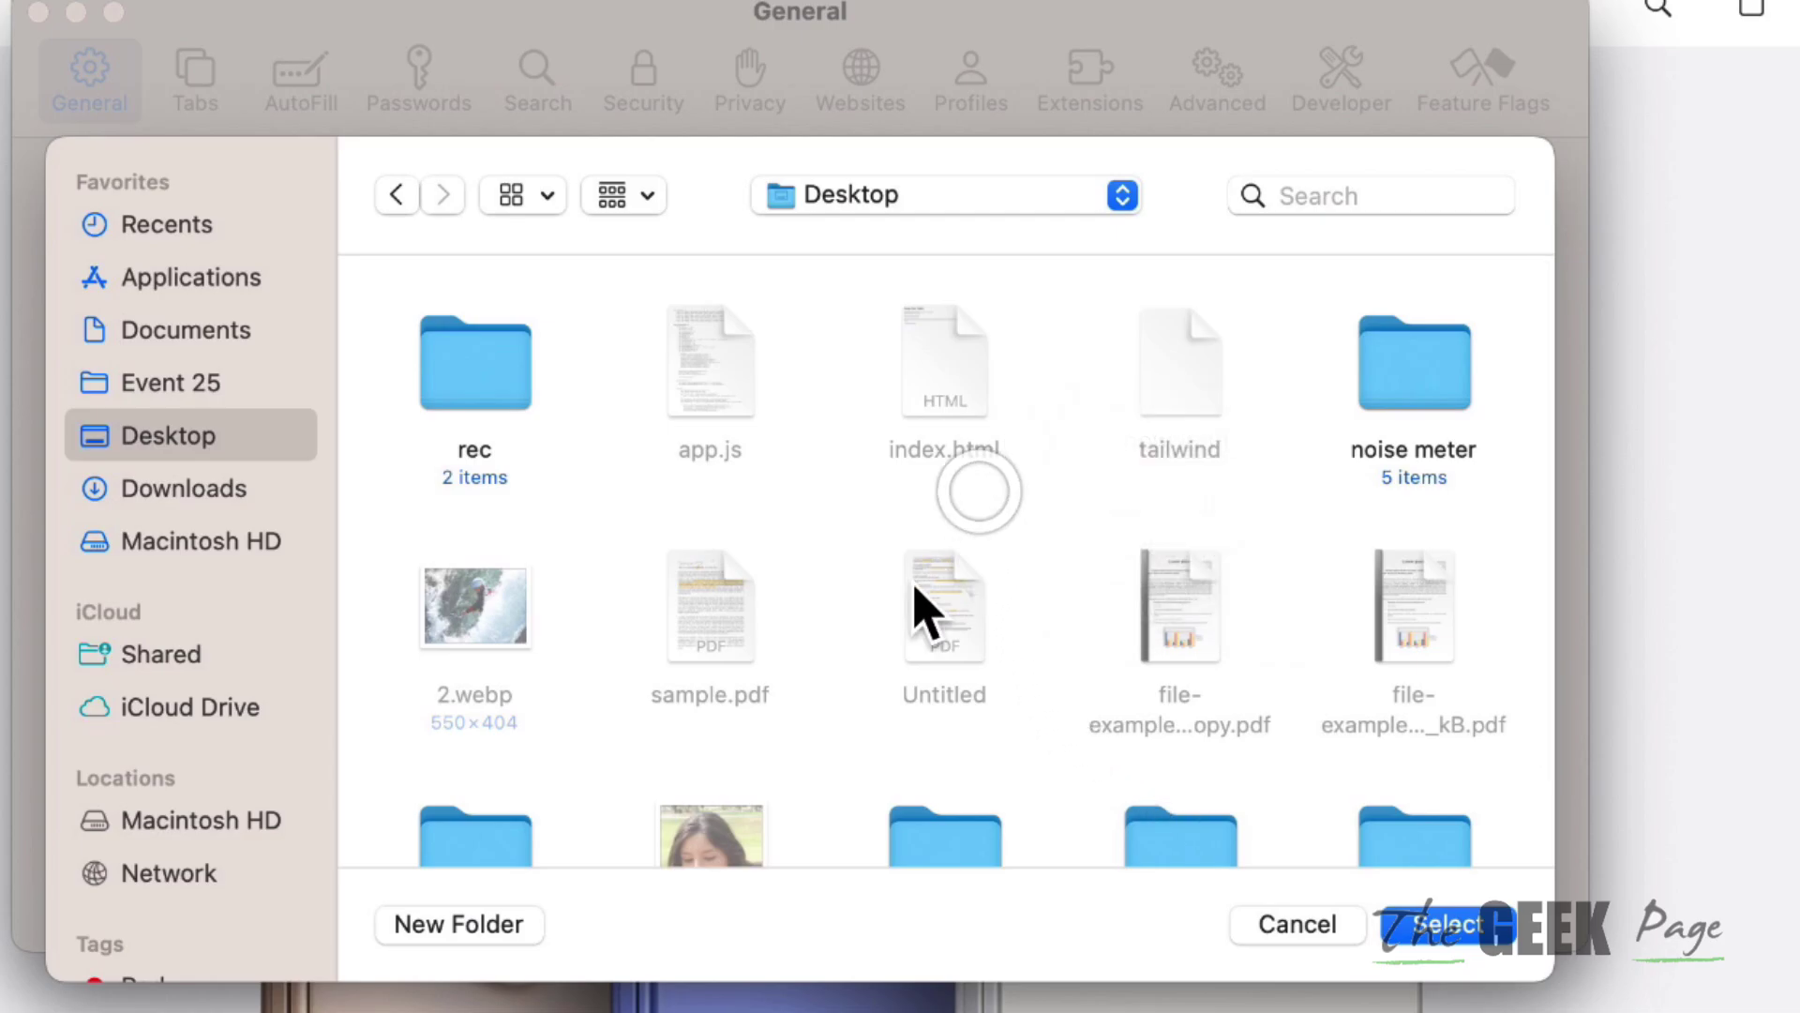
pyautogui.click(459, 922)
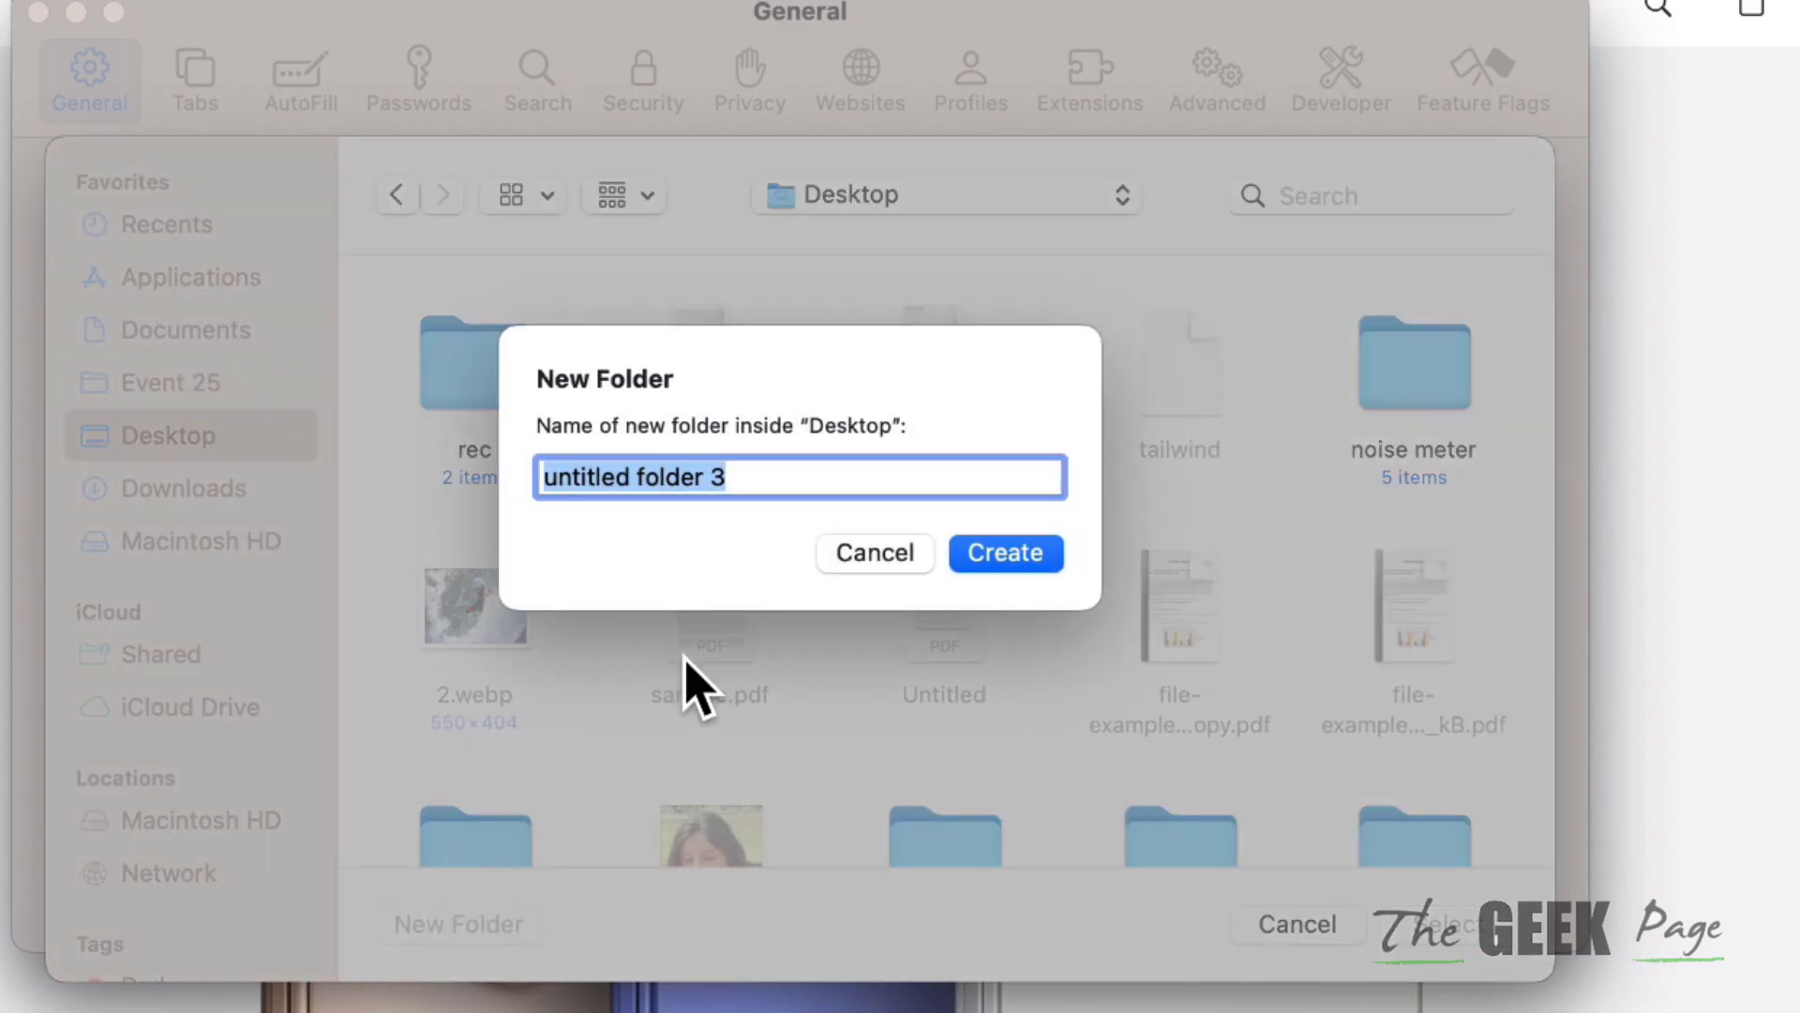
pyautogui.write('new download')
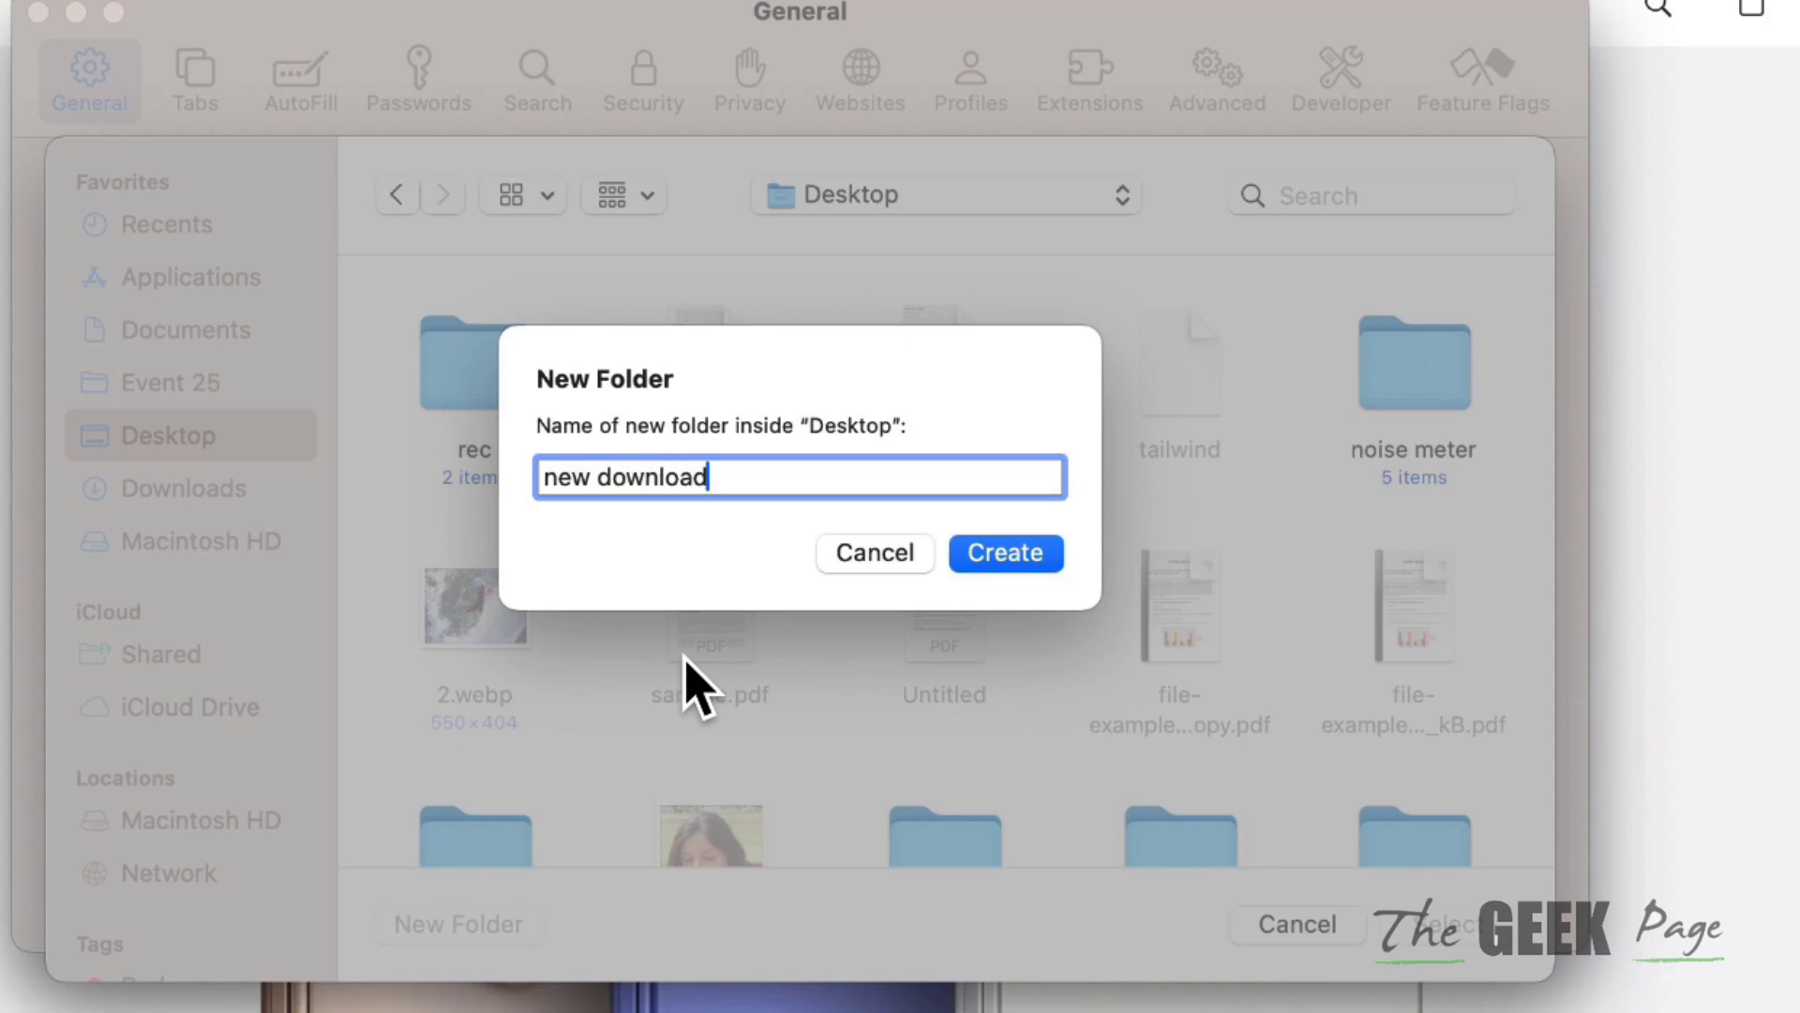
pyautogui.click(1003, 553)
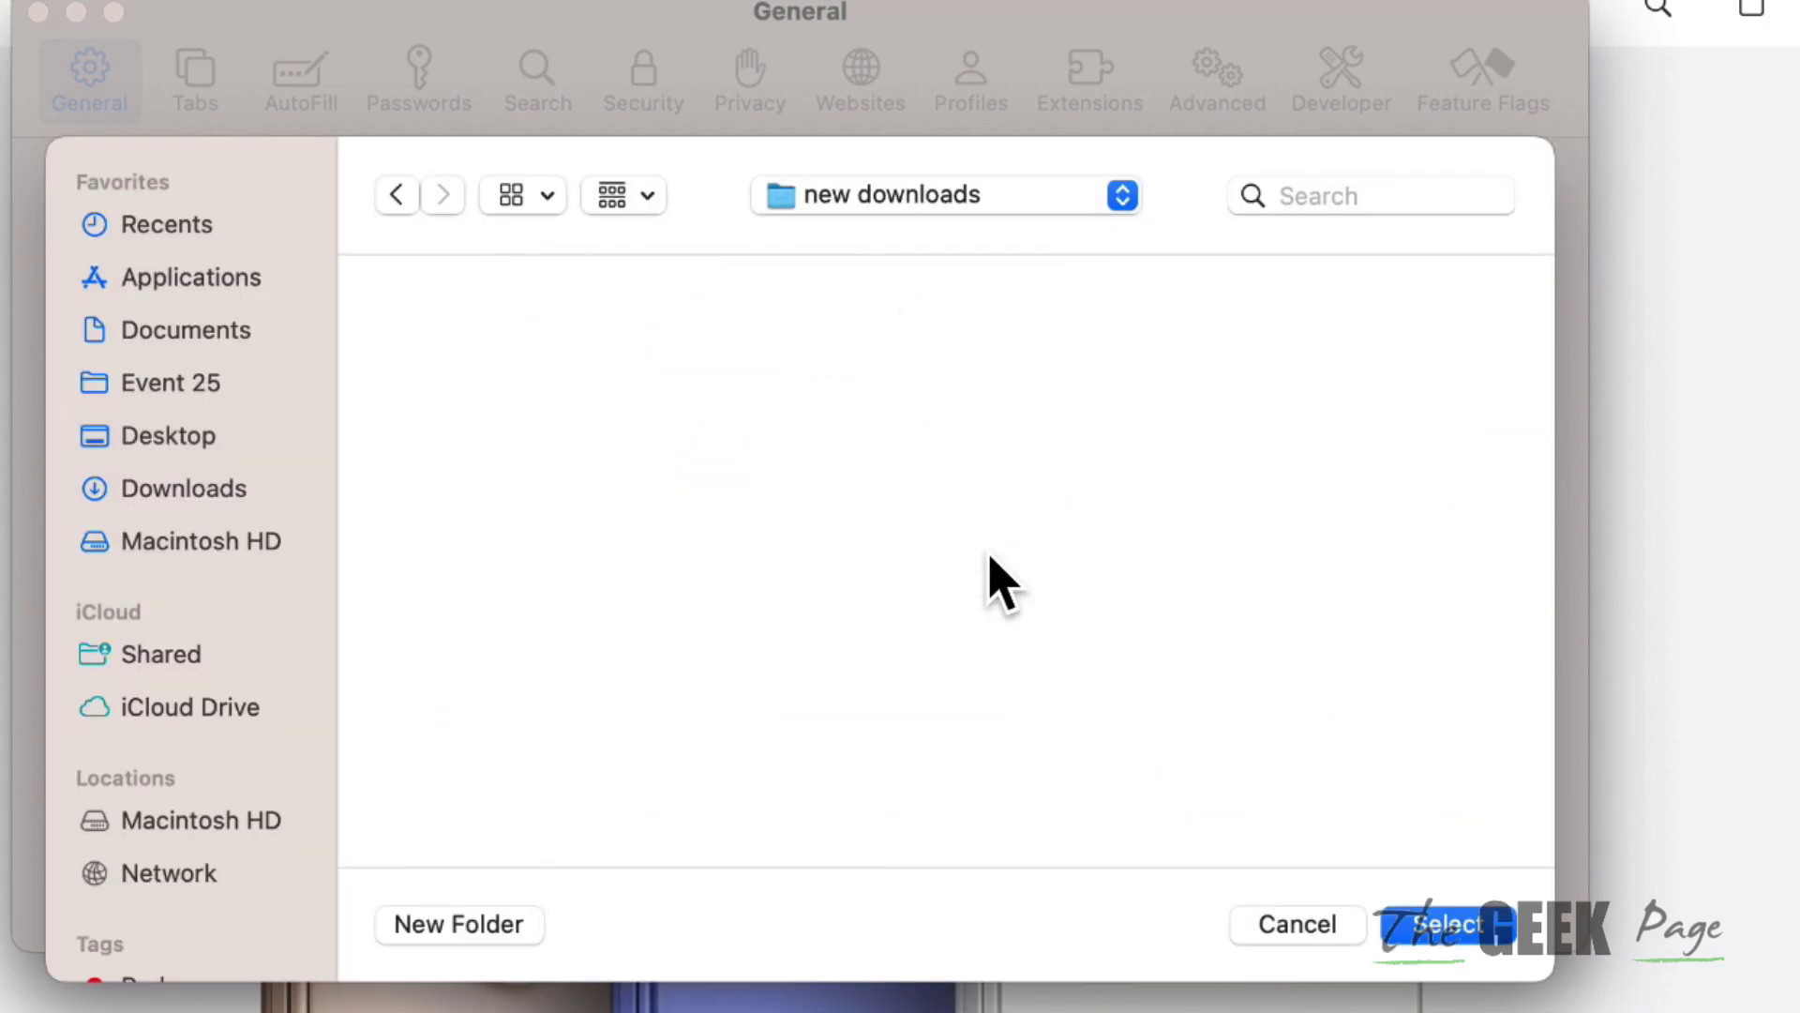
pyautogui.click(1446, 924)
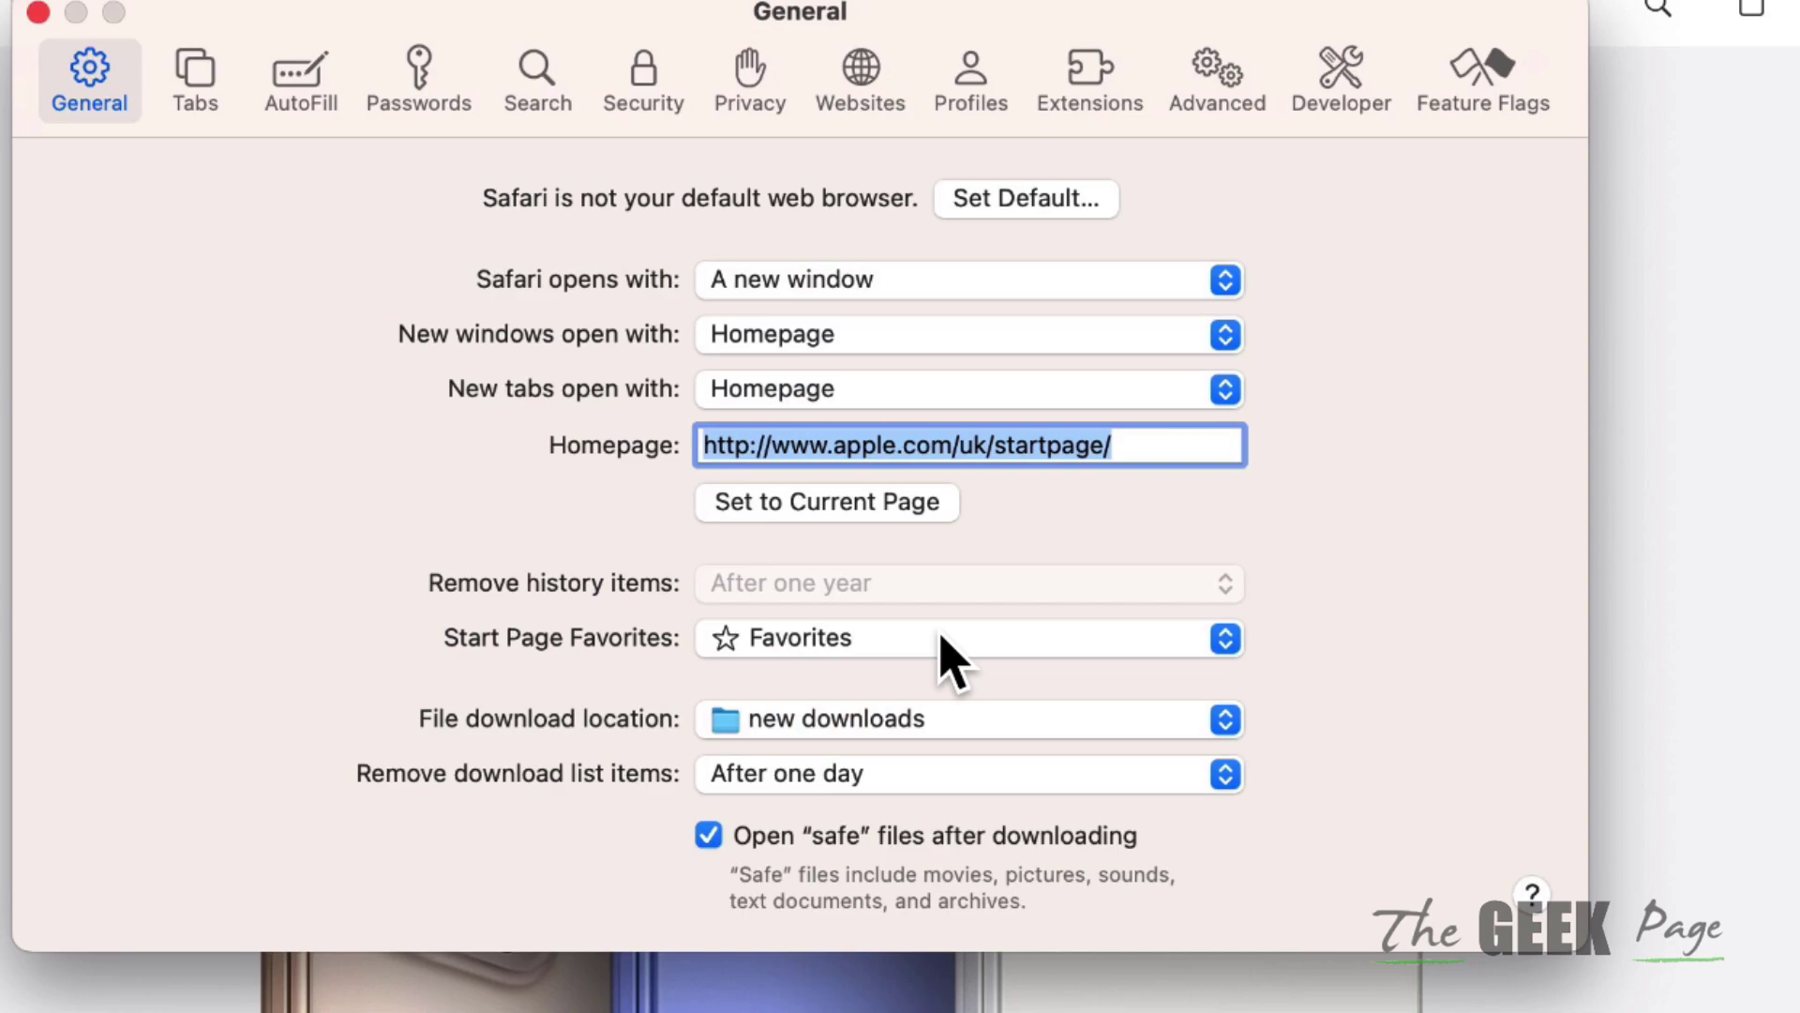
pyautogui.moveTo(944, 798)
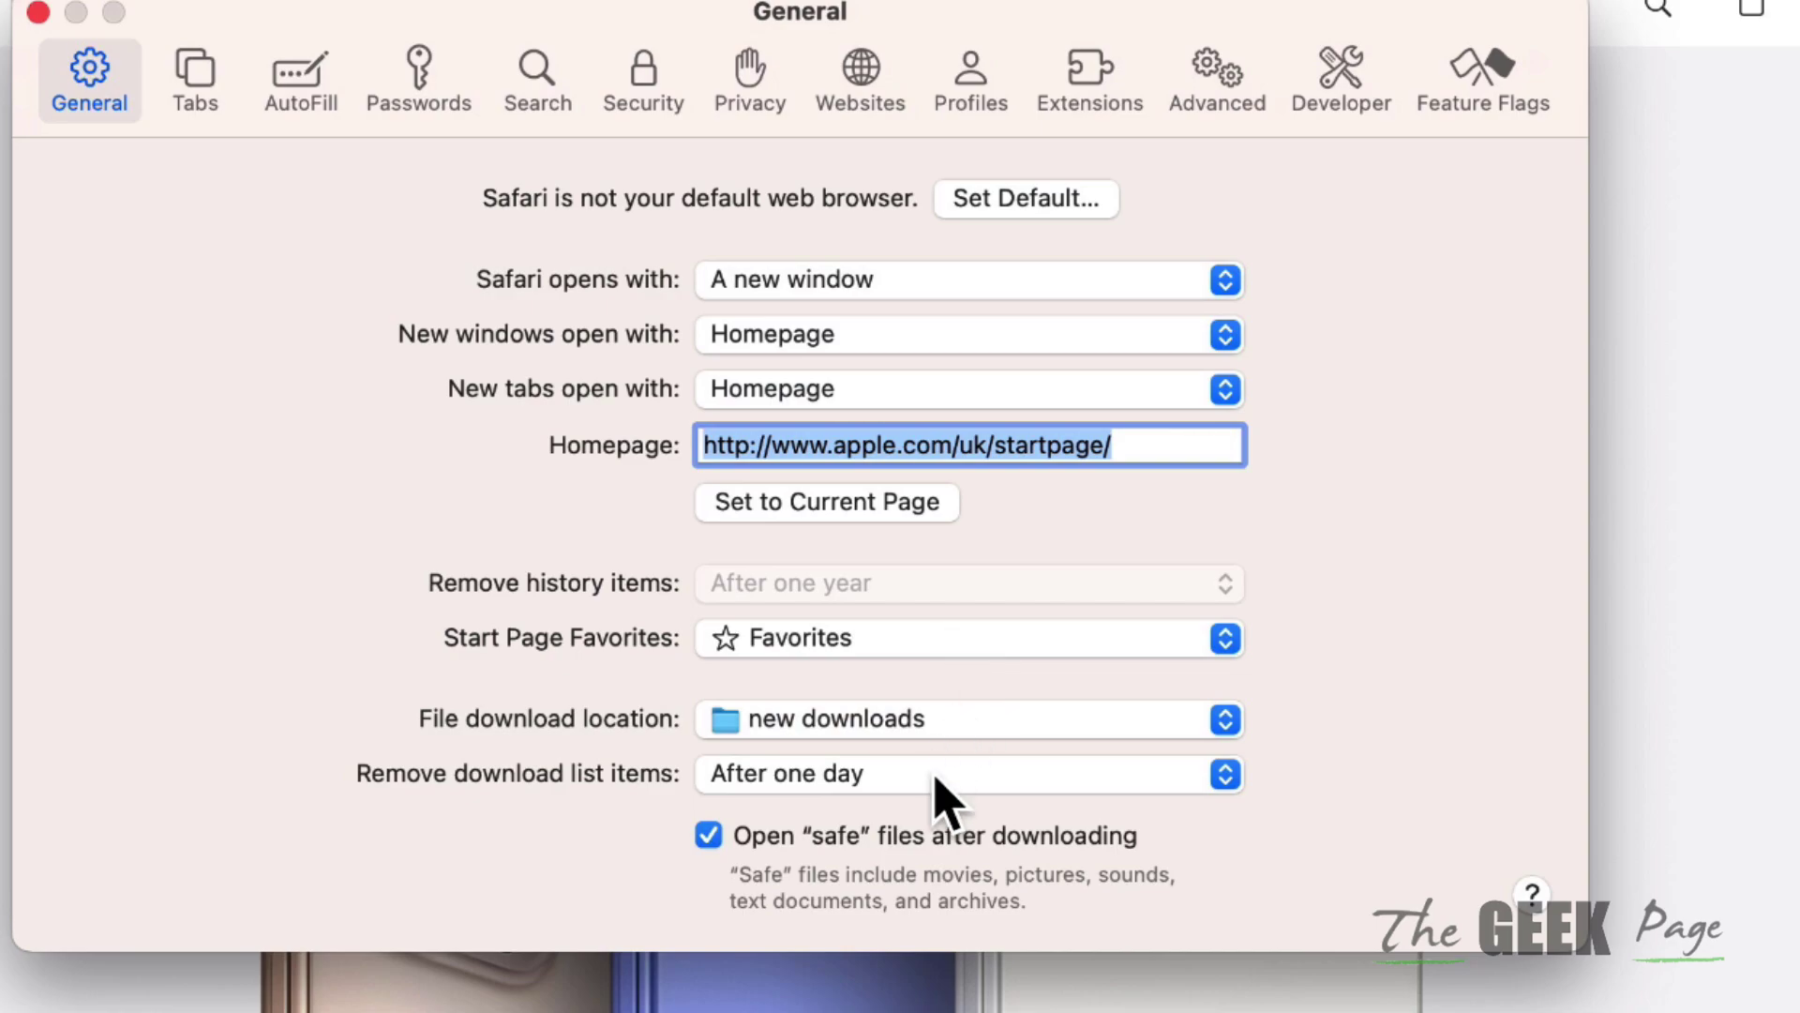
pyautogui.moveTo(264, 378)
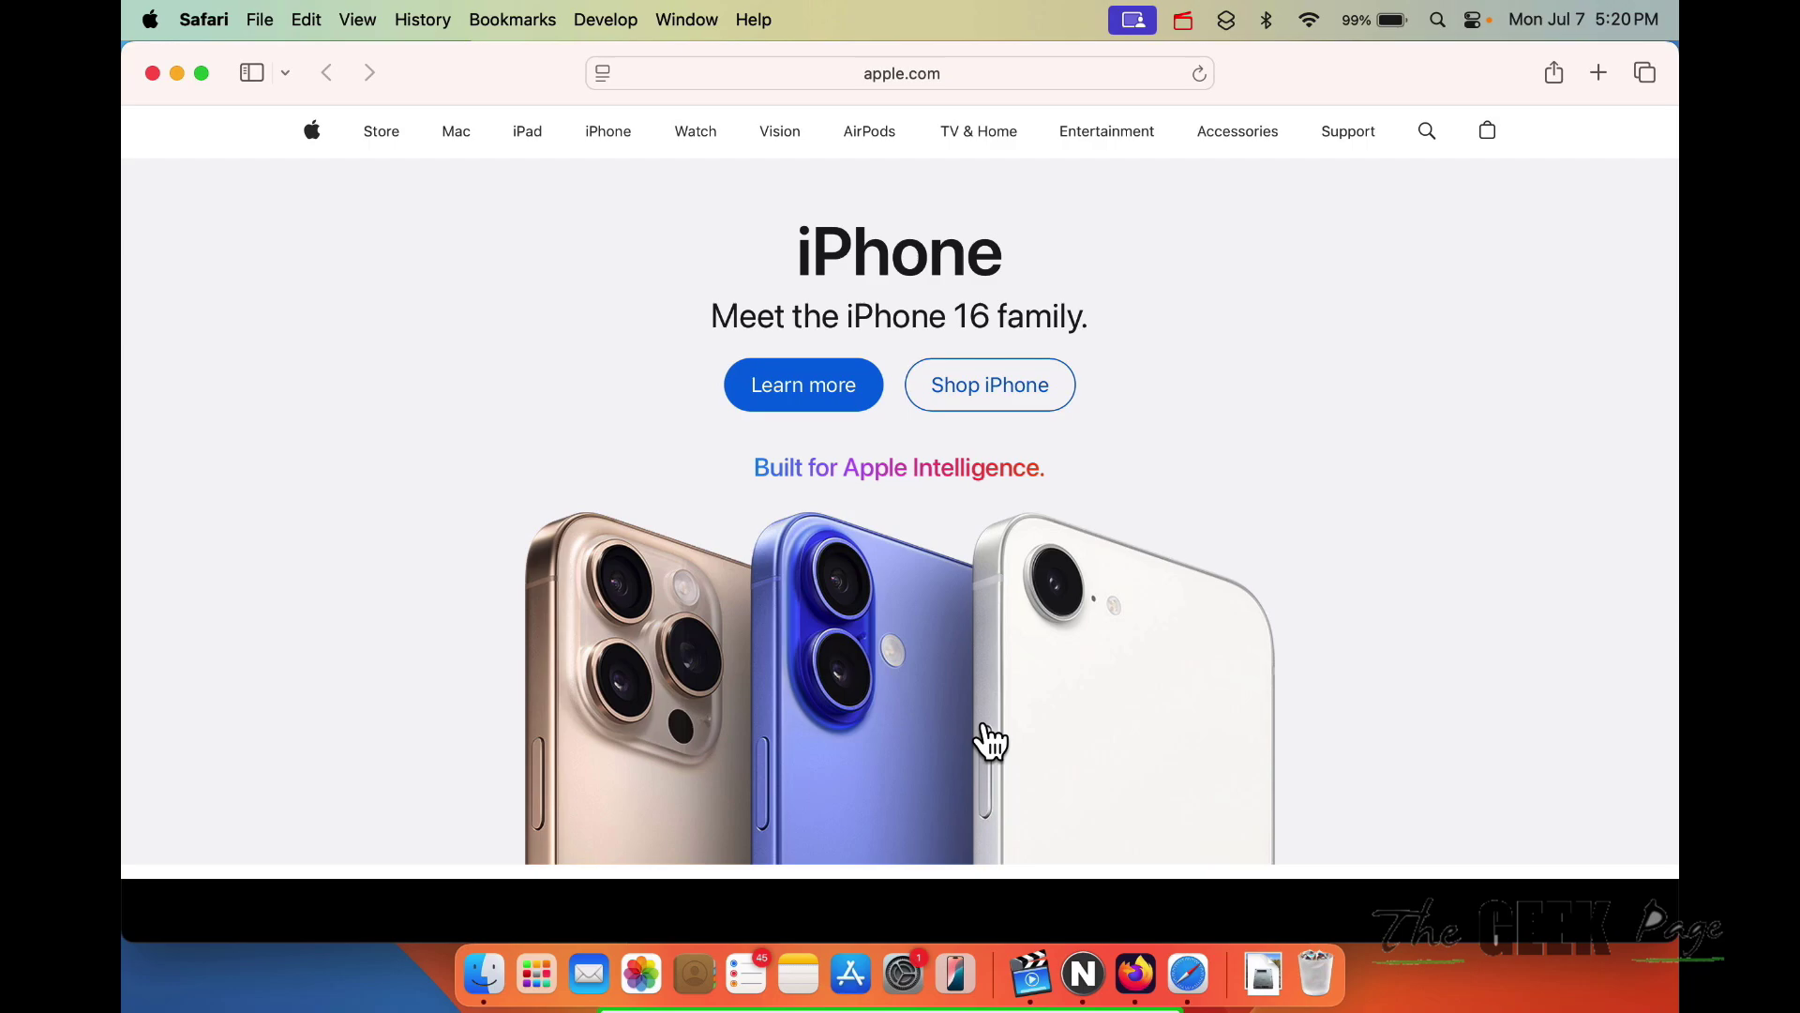
pyautogui.moveTo(953, 717)
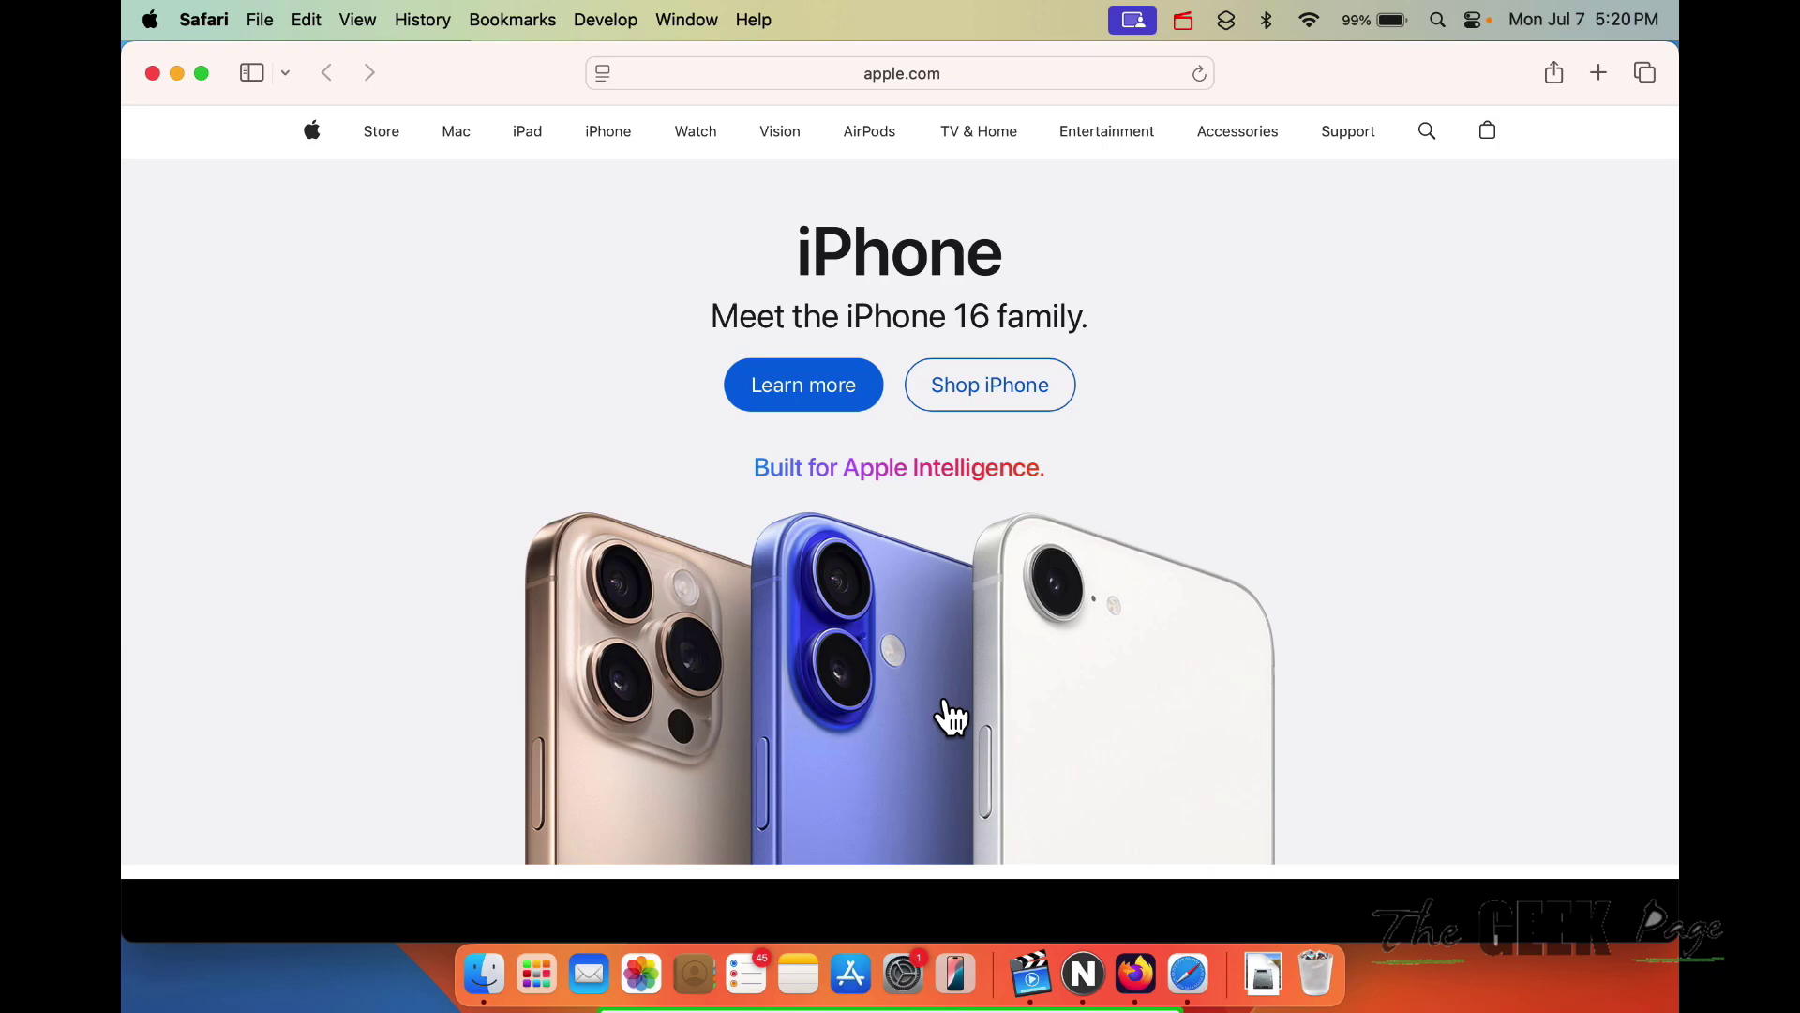
pyautogui.moveTo(1145, 533)
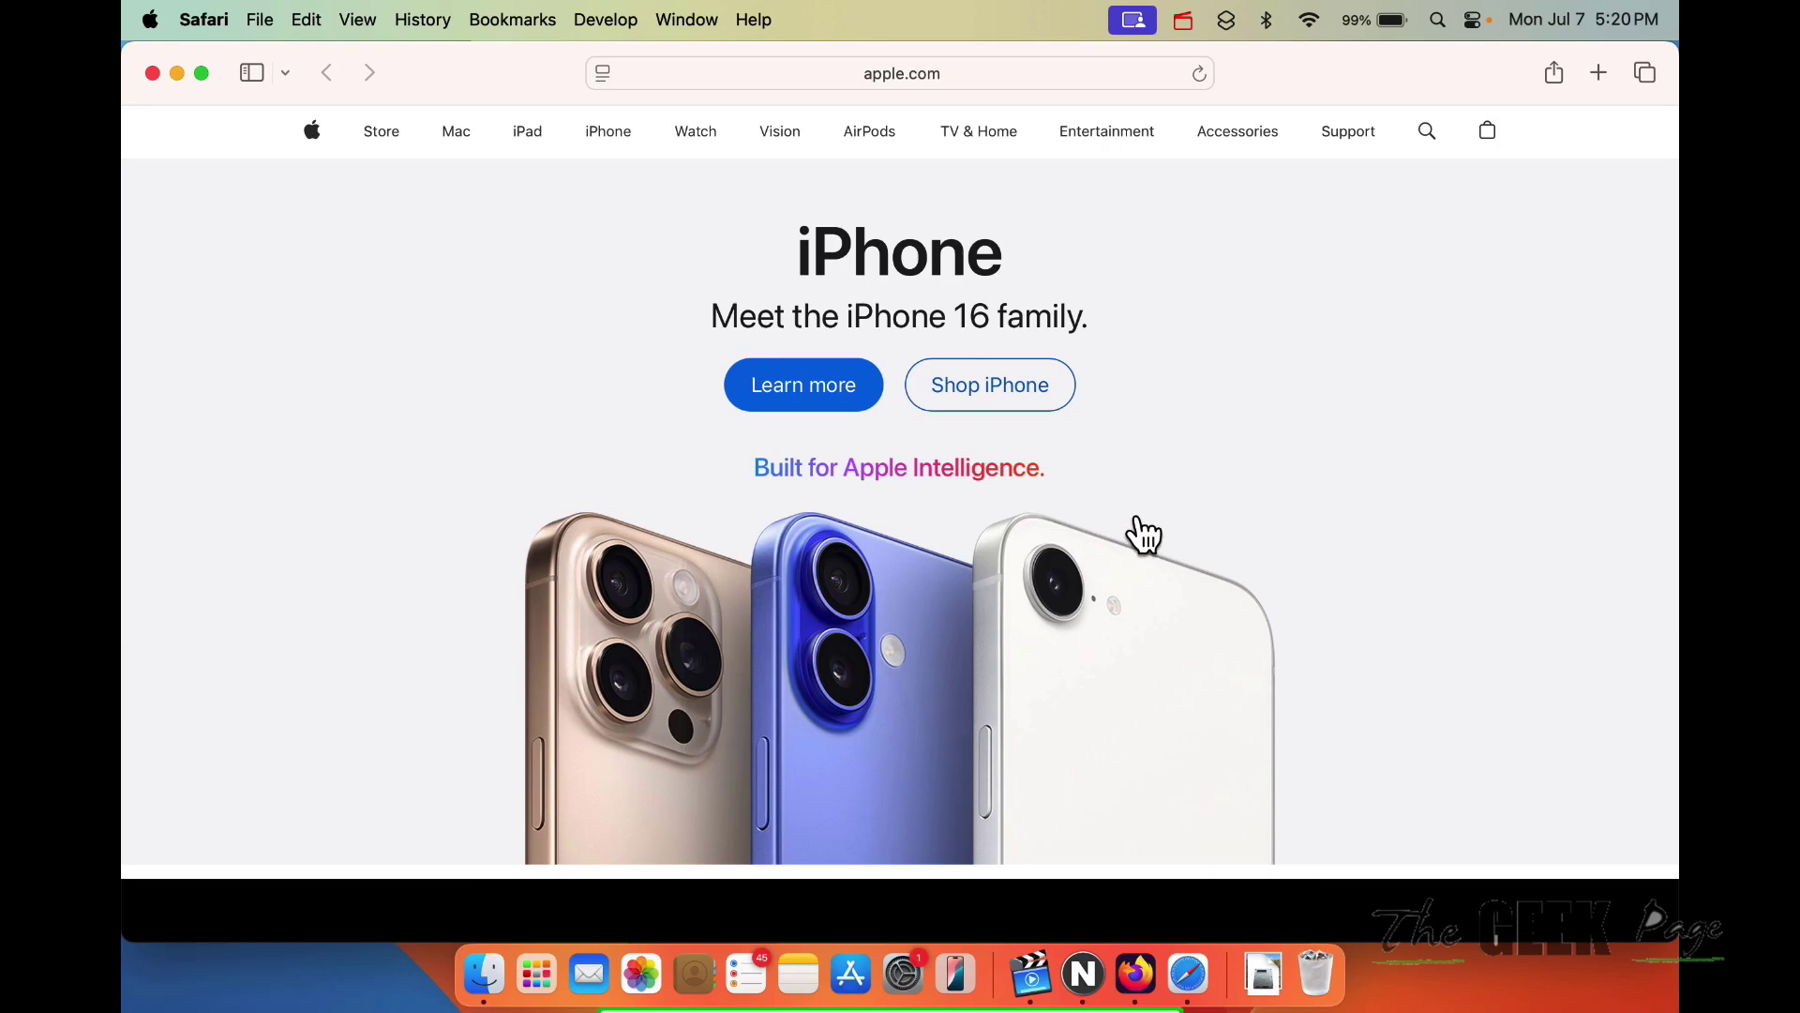